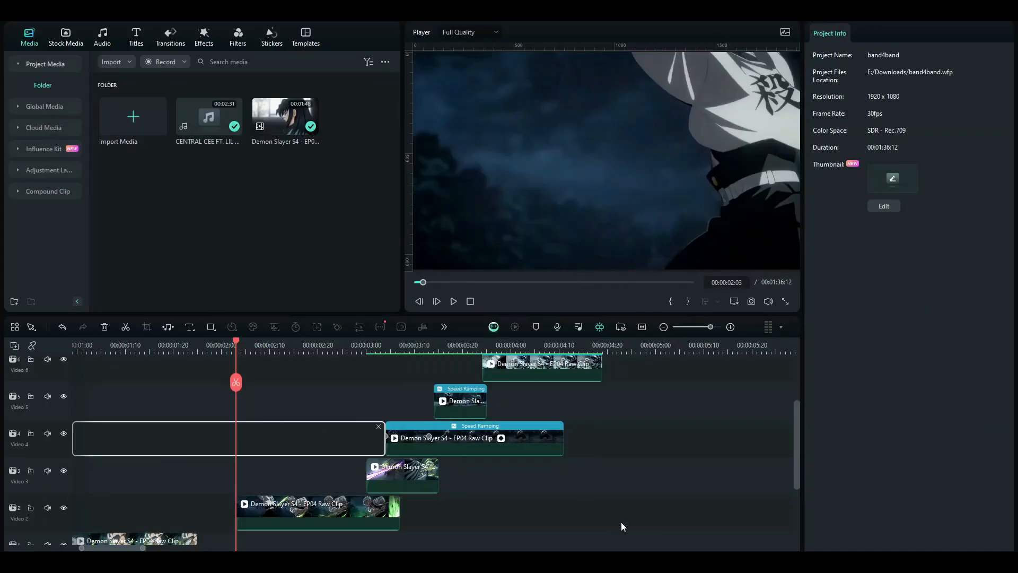
pyautogui.moveTo(647, 518)
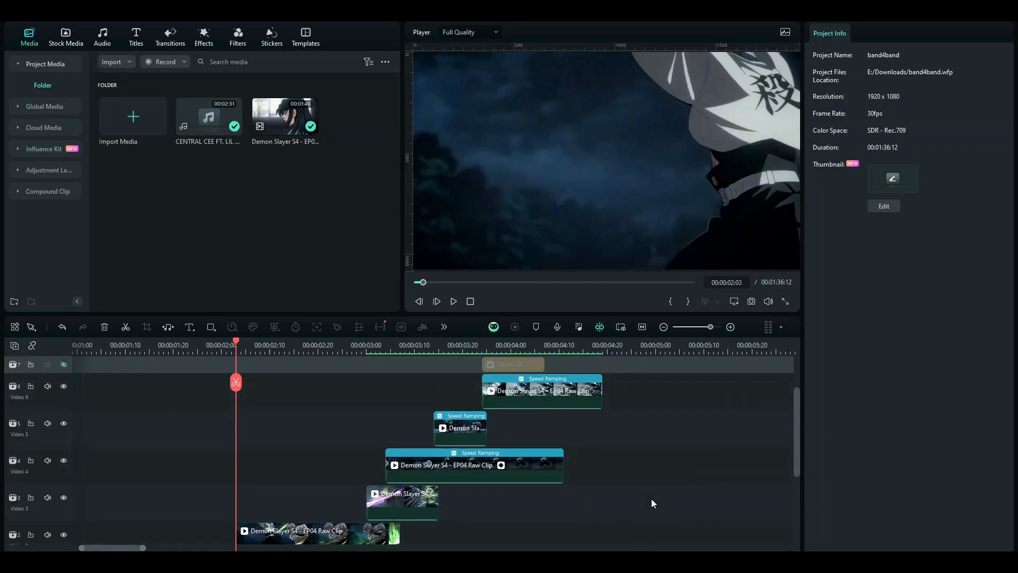
# - Scroll down the timeline and select the long speed-ramped clip on Video 4
pyautogui.scroll(-3)
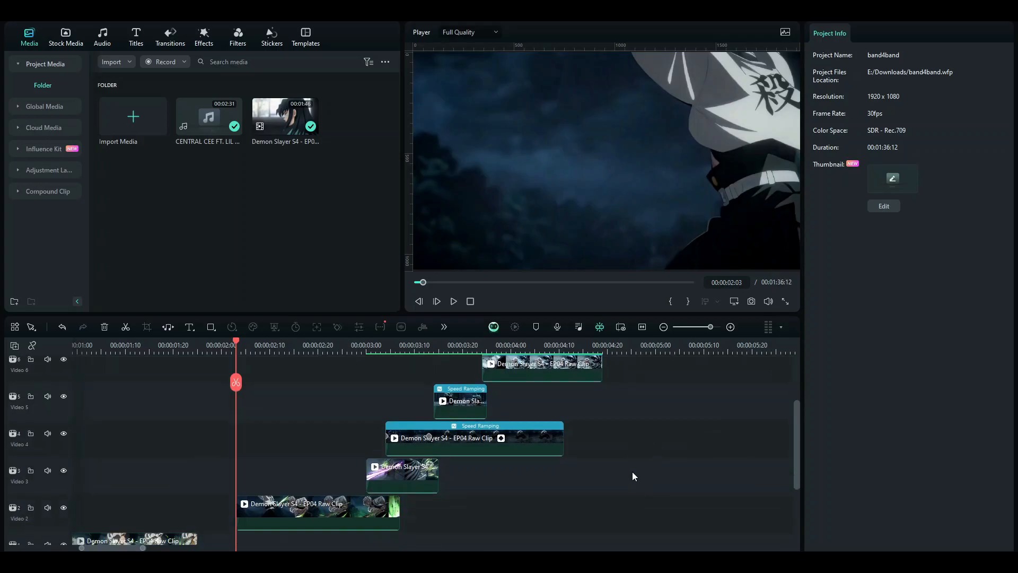
pyautogui.scroll(-3)
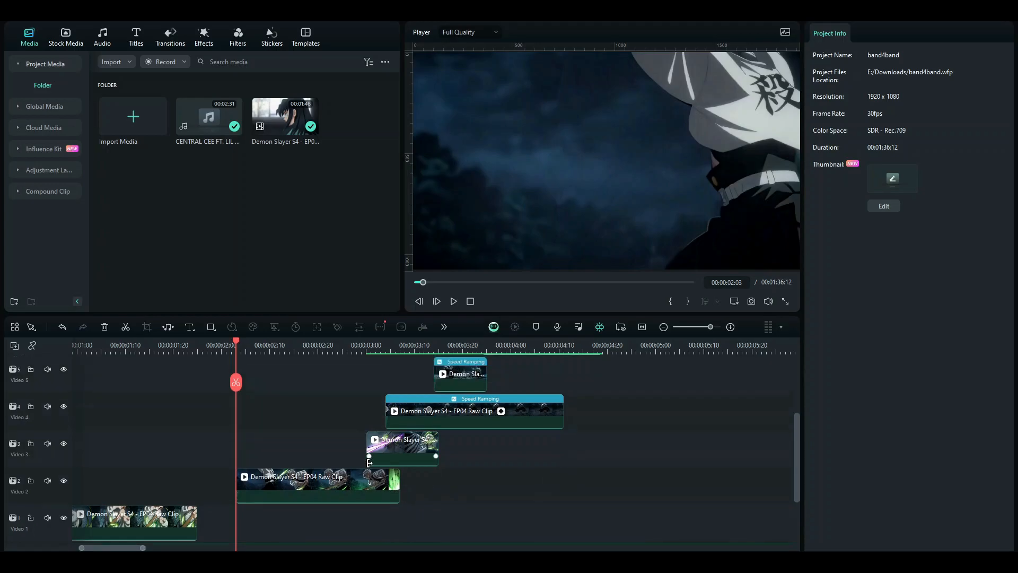
pyautogui.scroll(-3)
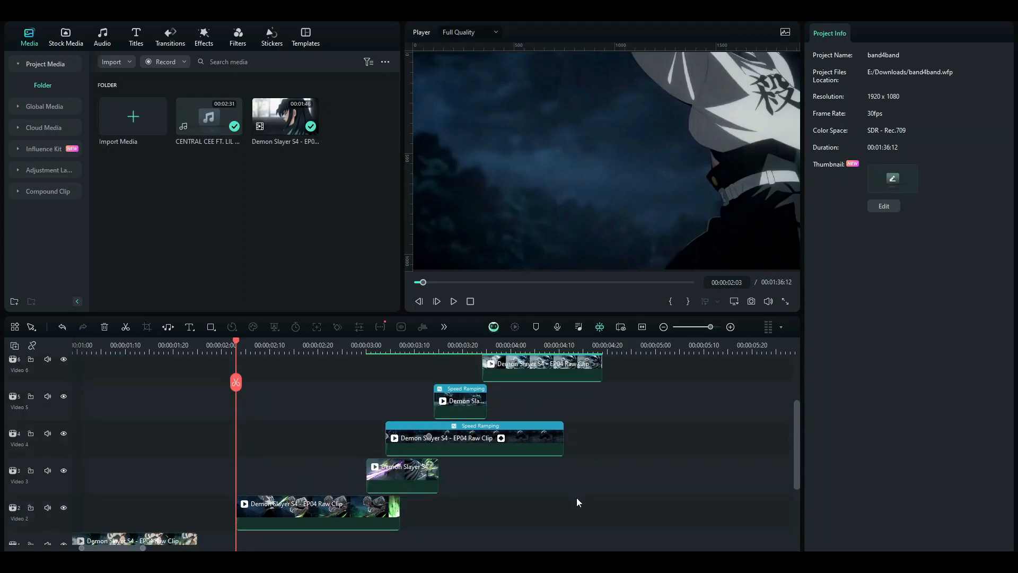
pyautogui.click(454, 301)
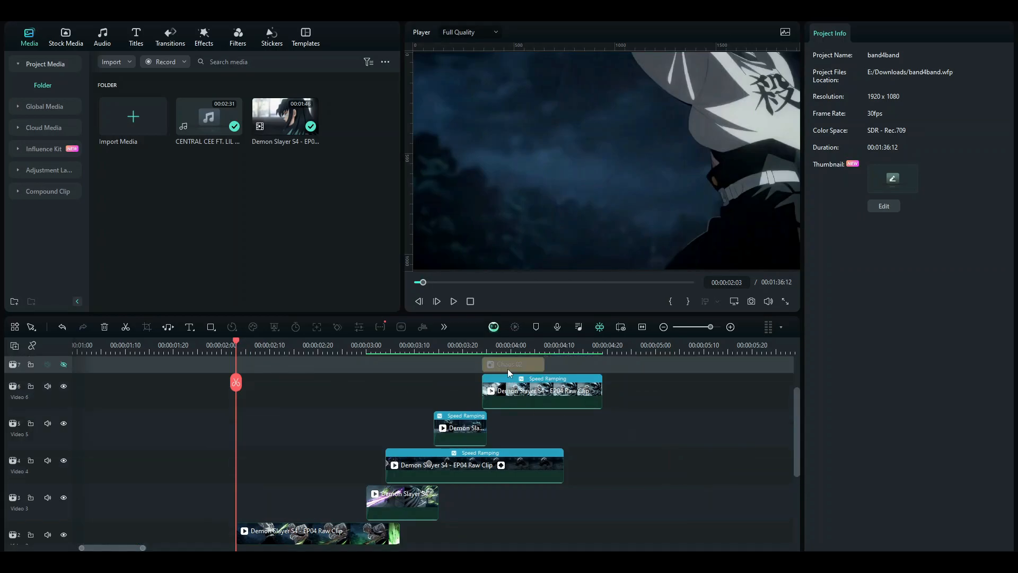
pyautogui.click(541, 391)
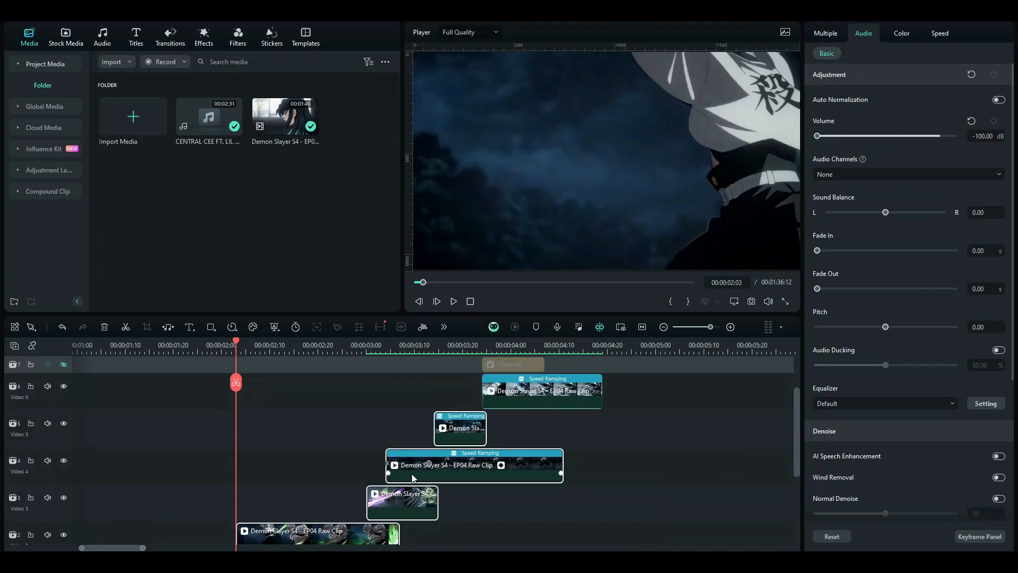
# - Preview around four seconds, return to two seconds, and multi-select the stacked clips' muted audio
pyautogui.click(453, 301)
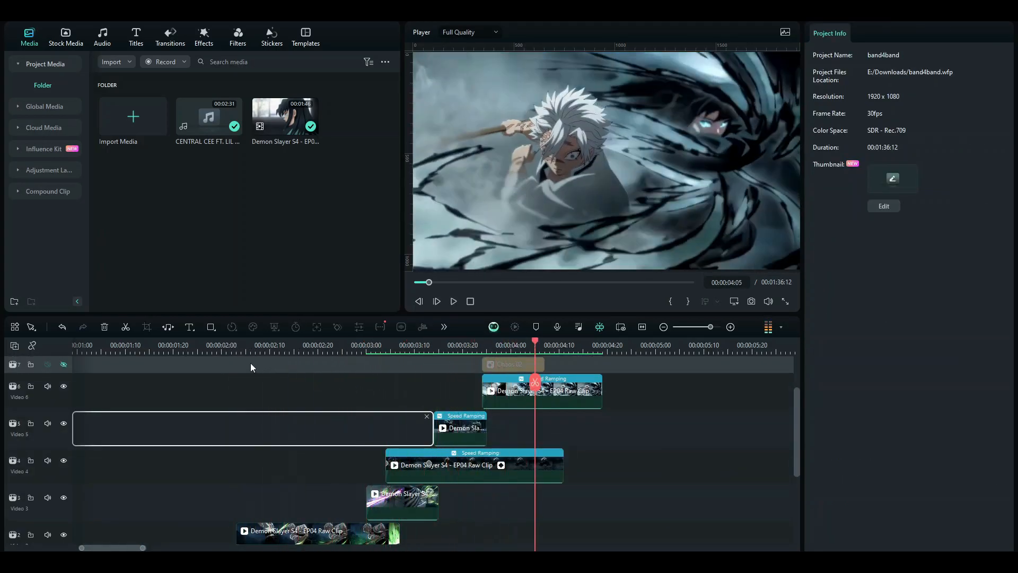
pyautogui.click(236, 345)
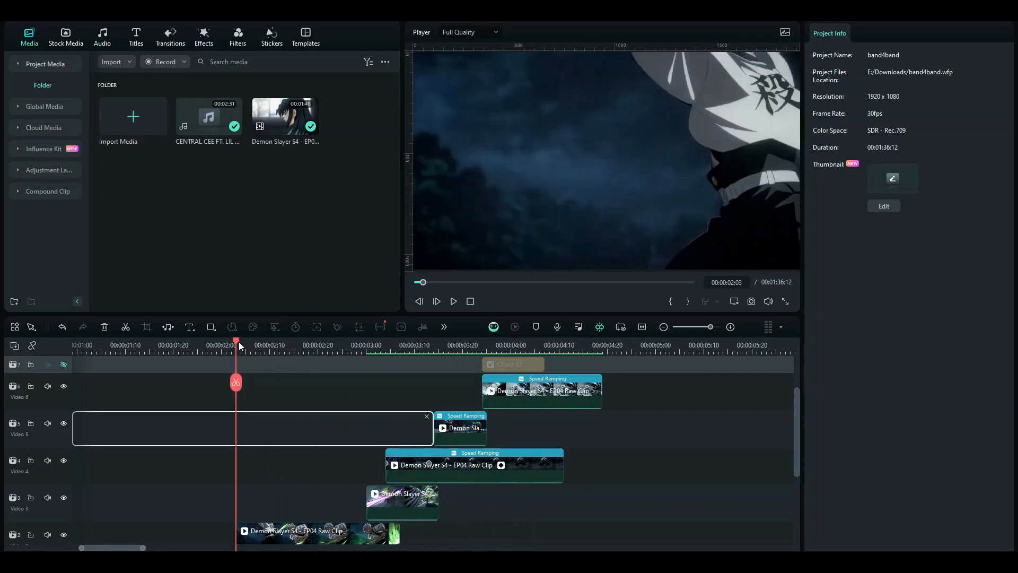
pyautogui.click(203, 36)
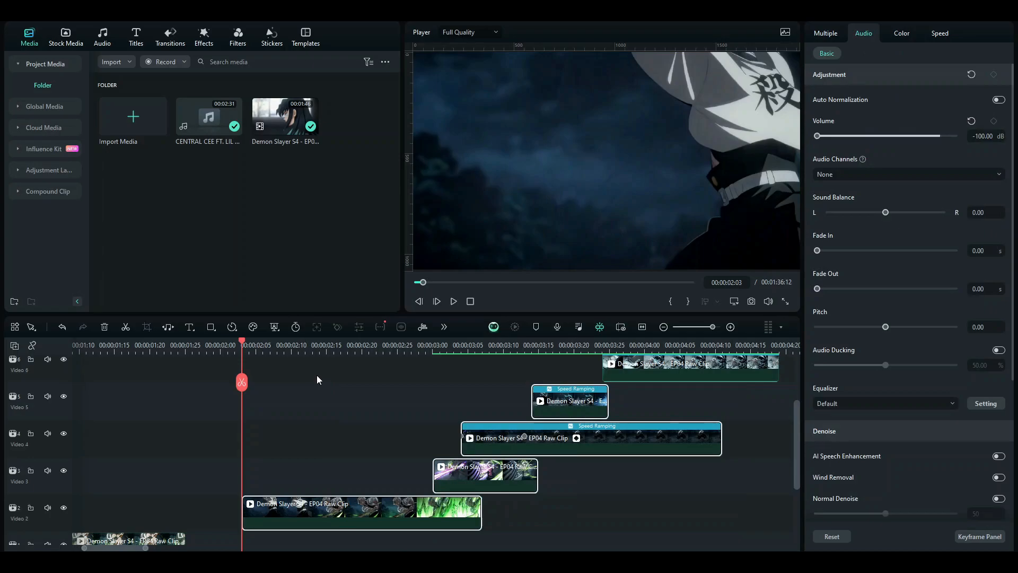
pyautogui.click(939, 33)
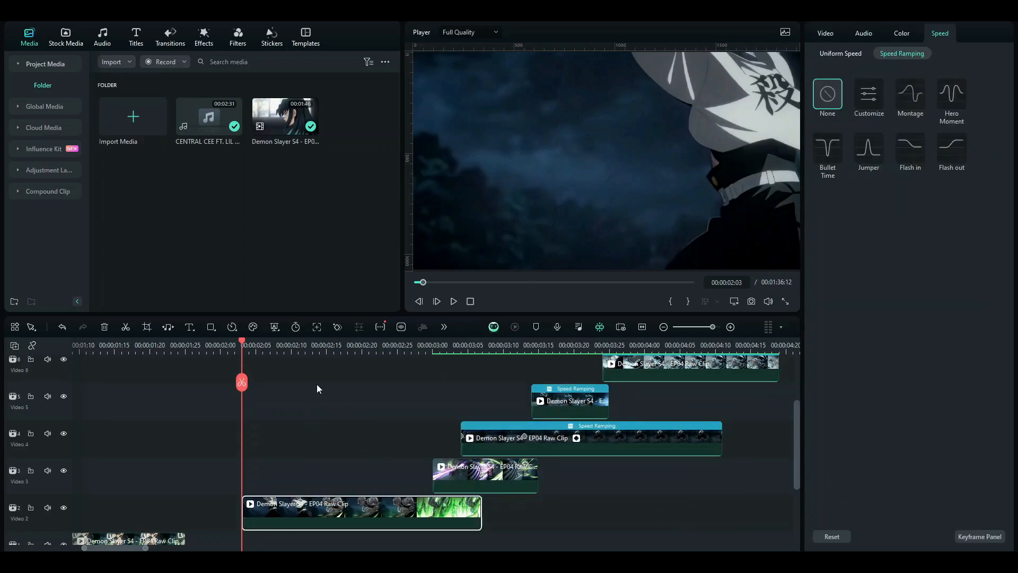
pyautogui.moveTo(362, 429)
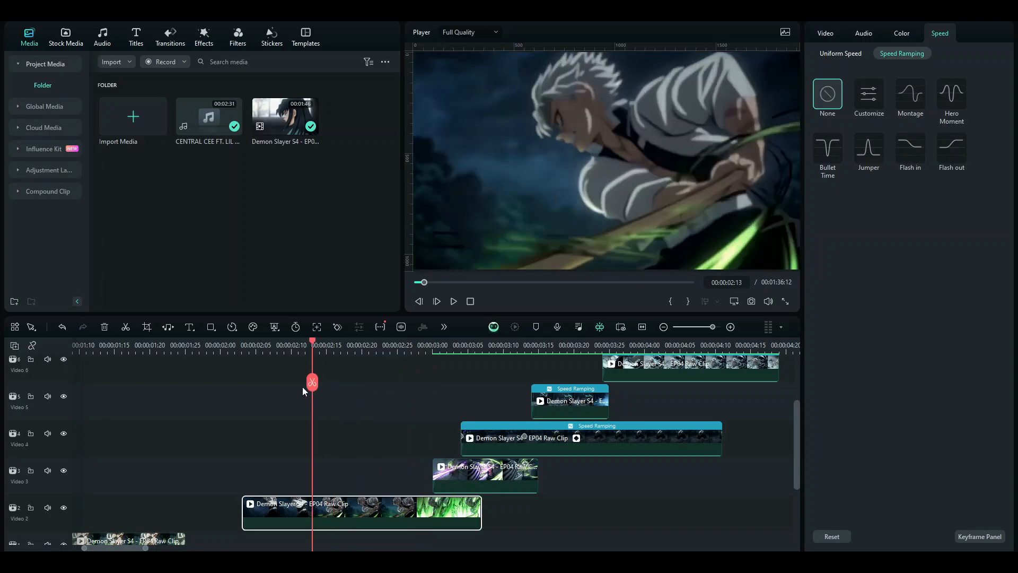
pyautogui.click(440, 344)
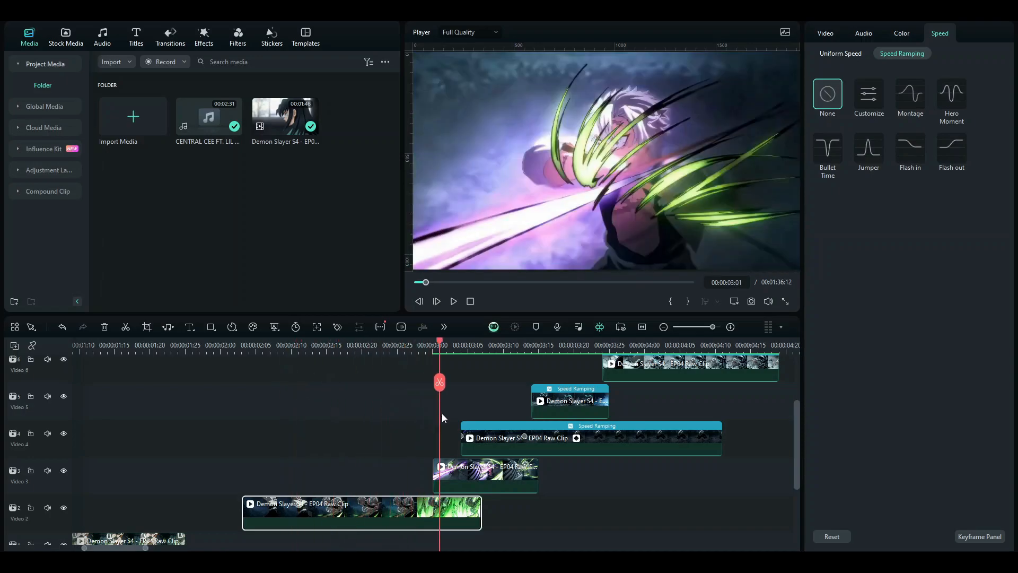
pyautogui.click(454, 345)
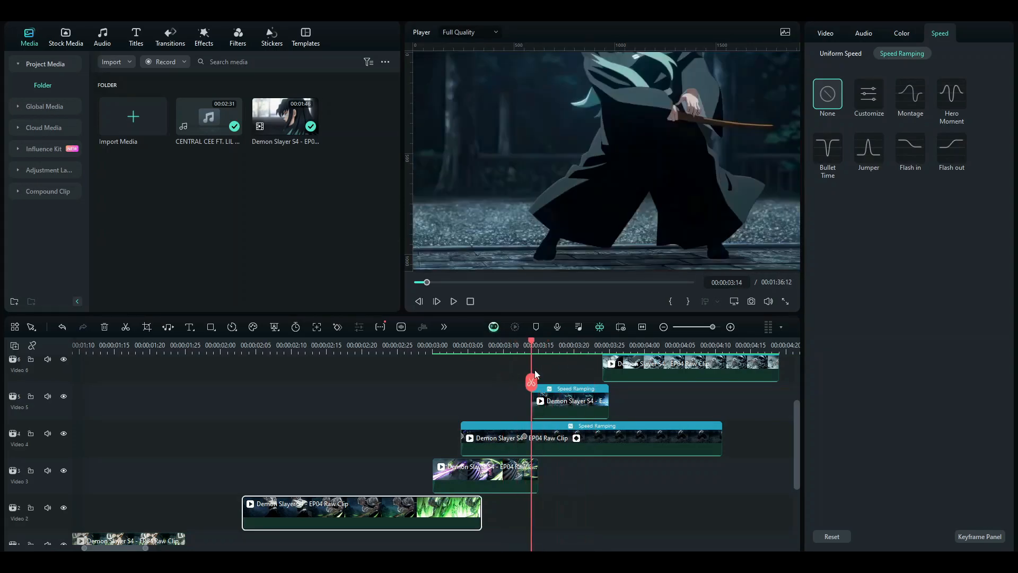
pyautogui.click(552, 345)
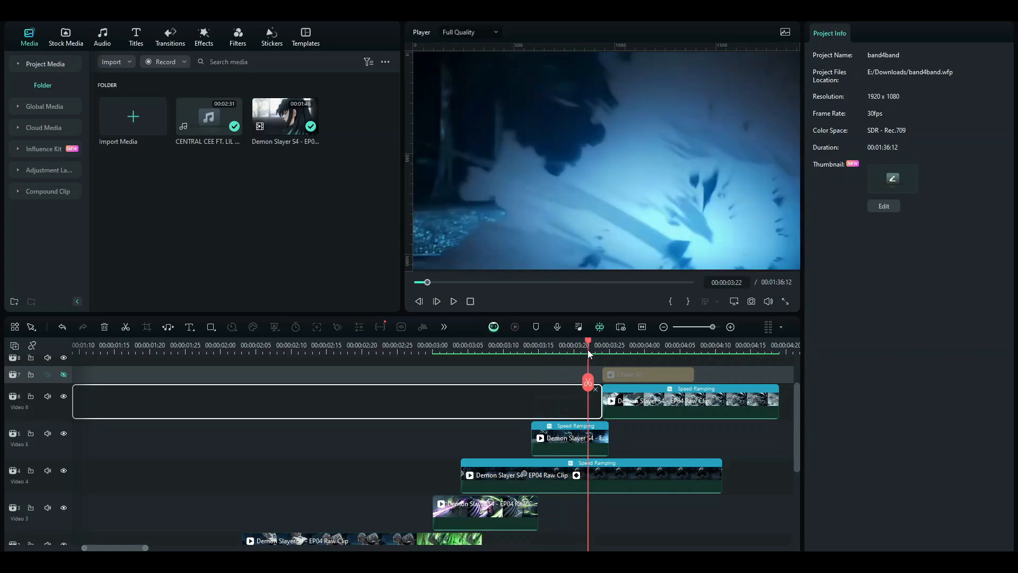
# - Put the playhead at the top clip's start and select the speed-ramped Video 6 clip
pyautogui.click(602, 345)
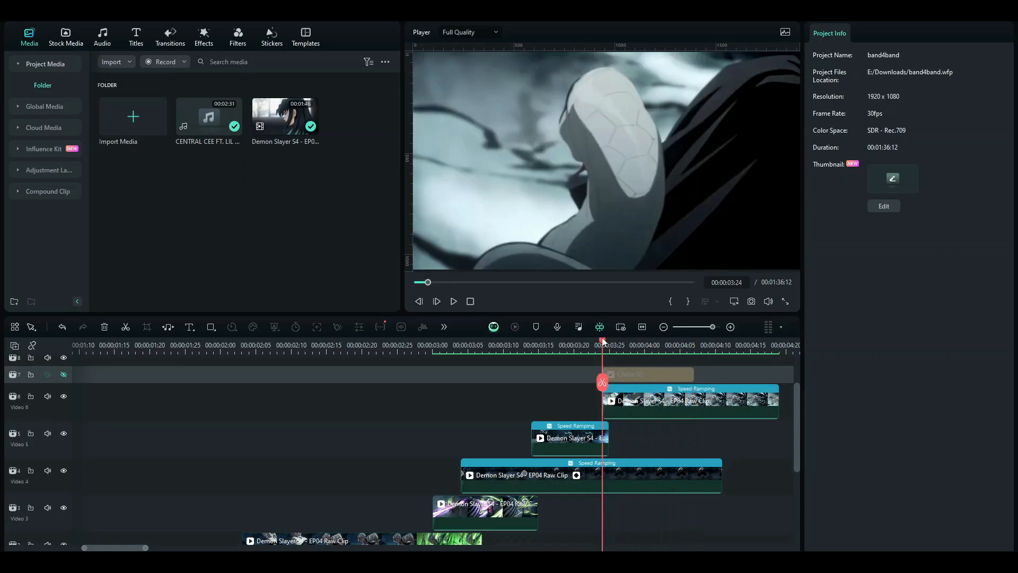
pyautogui.click(646, 382)
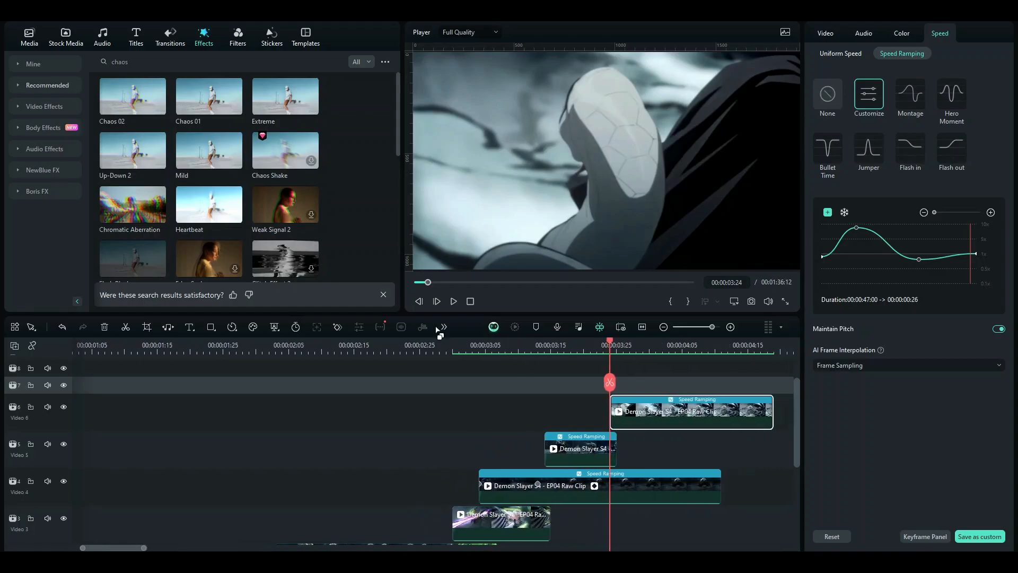
pyautogui.moveTo(133, 150)
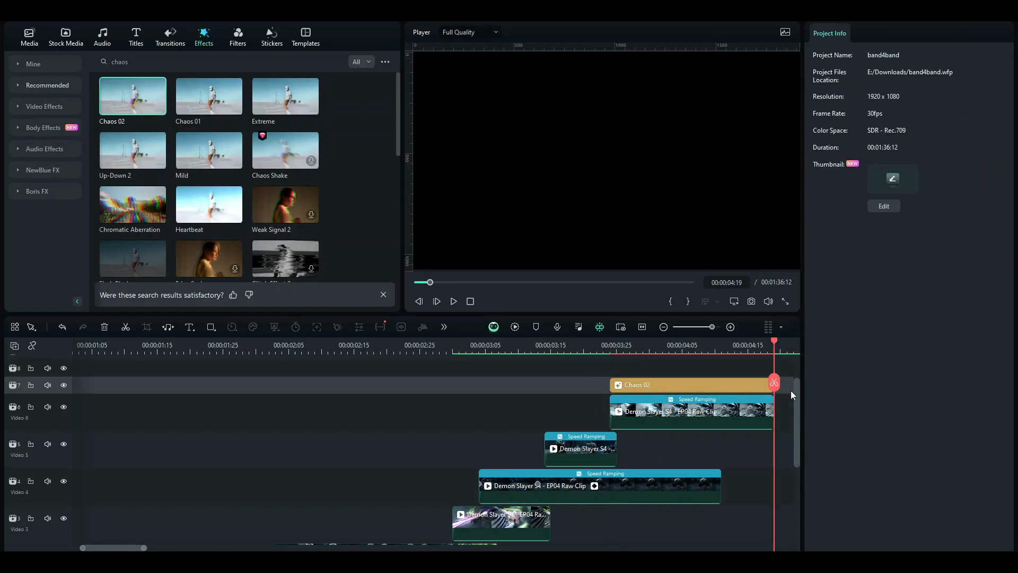
# - Select Chaos 02 and enter frequency 175, Position X 0.03, Y 0.37, Z 11.58
pyautogui.click(691, 385)
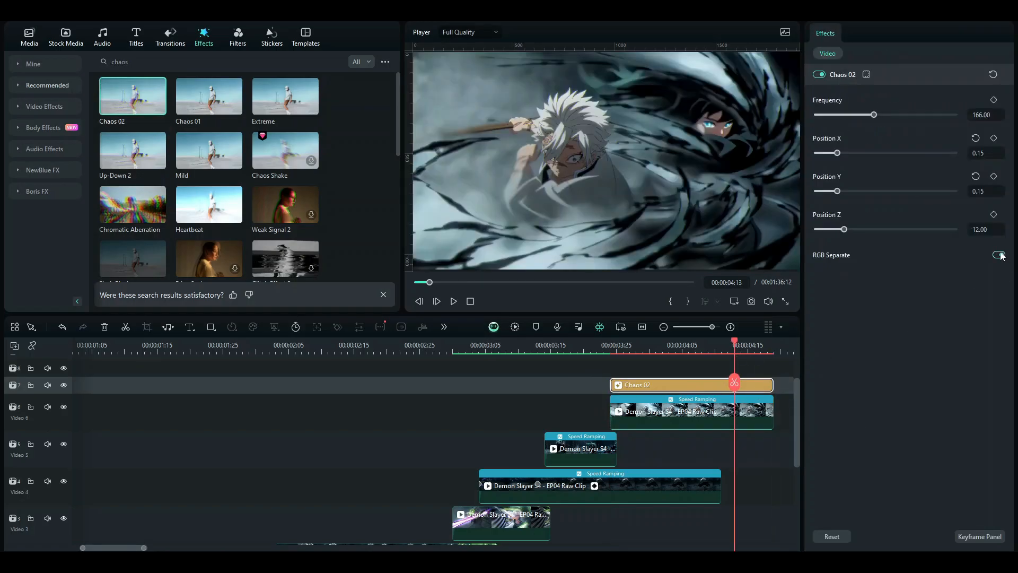
pyautogui.click(998, 255)
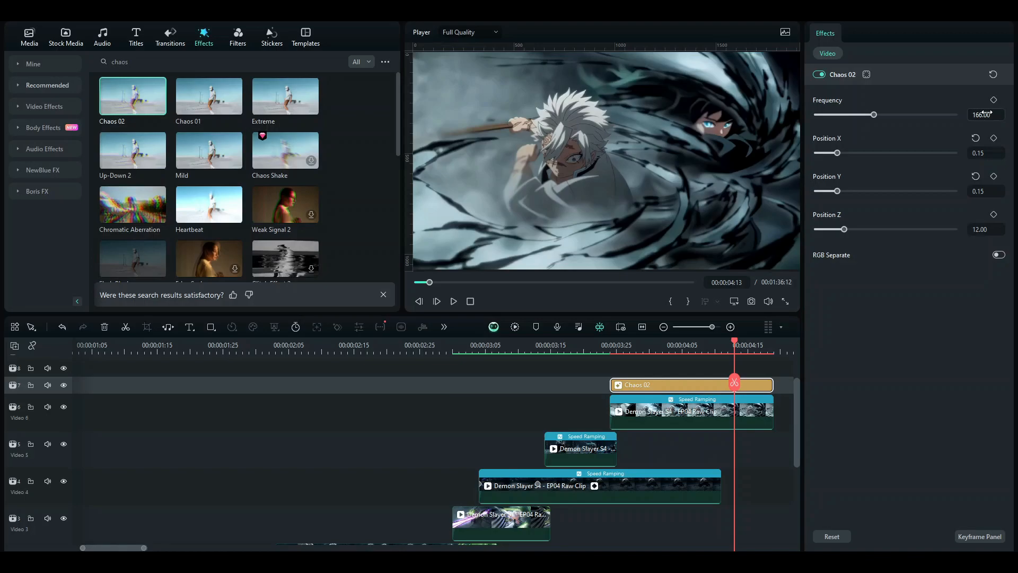
pyautogui.tripleClick(984, 114)
pyautogui.write('175')
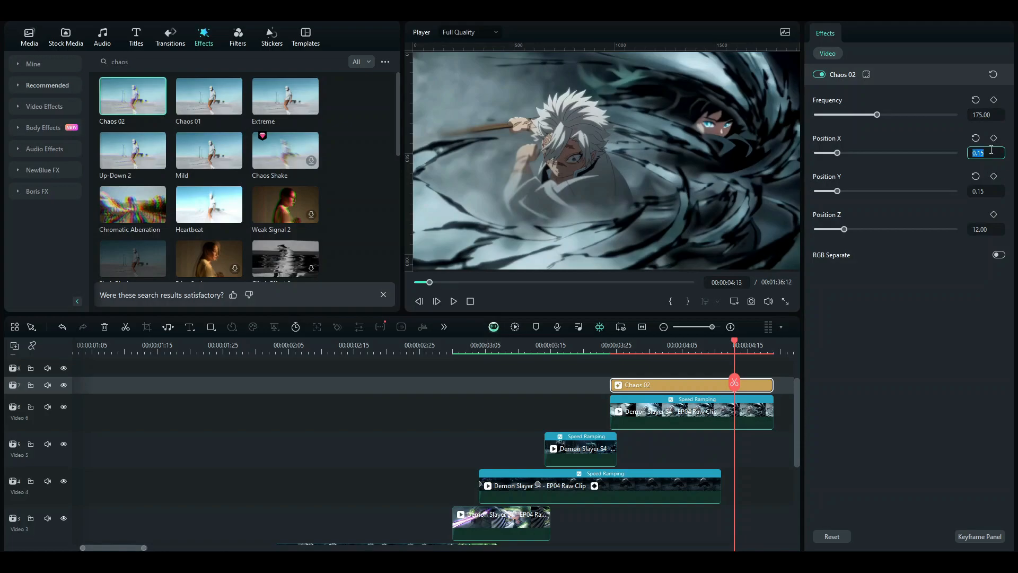
pyautogui.write('0.03')
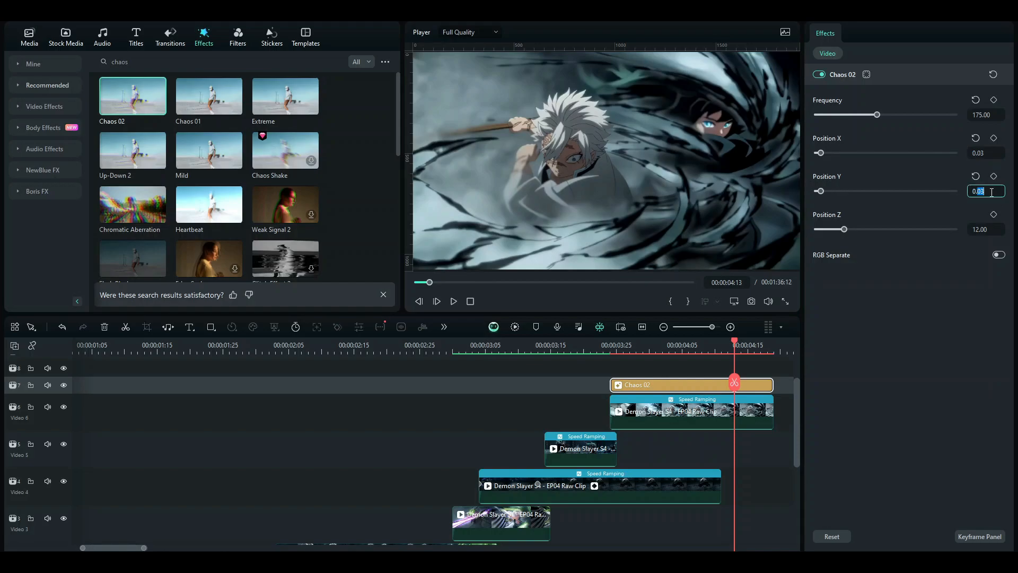
pyautogui.write('0.37')
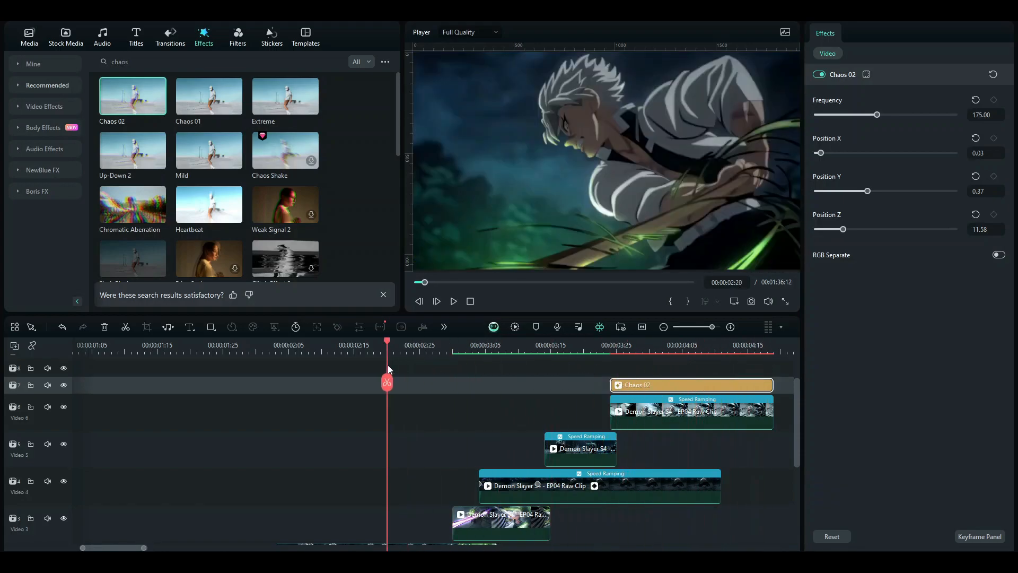
# - Move the playhead before the effect and select Chaos 02 to retune it
pyautogui.click(275, 344)
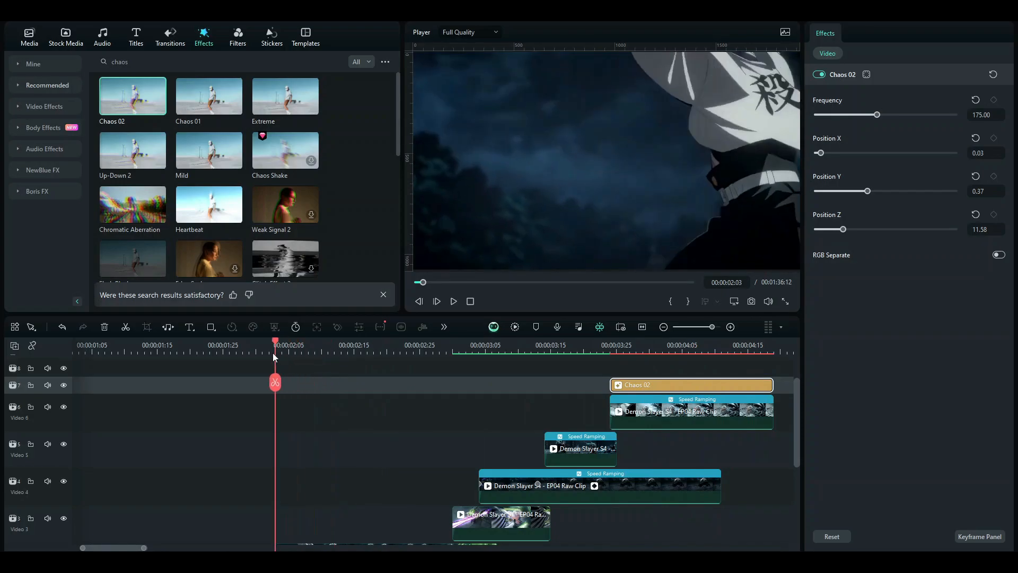
pyautogui.click(437, 300)
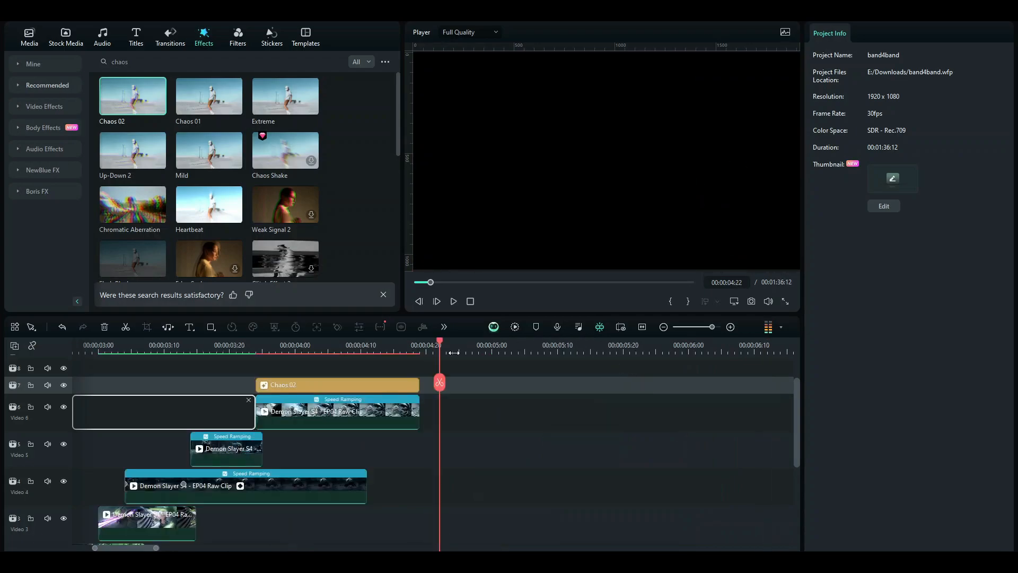
pyautogui.click(436, 301)
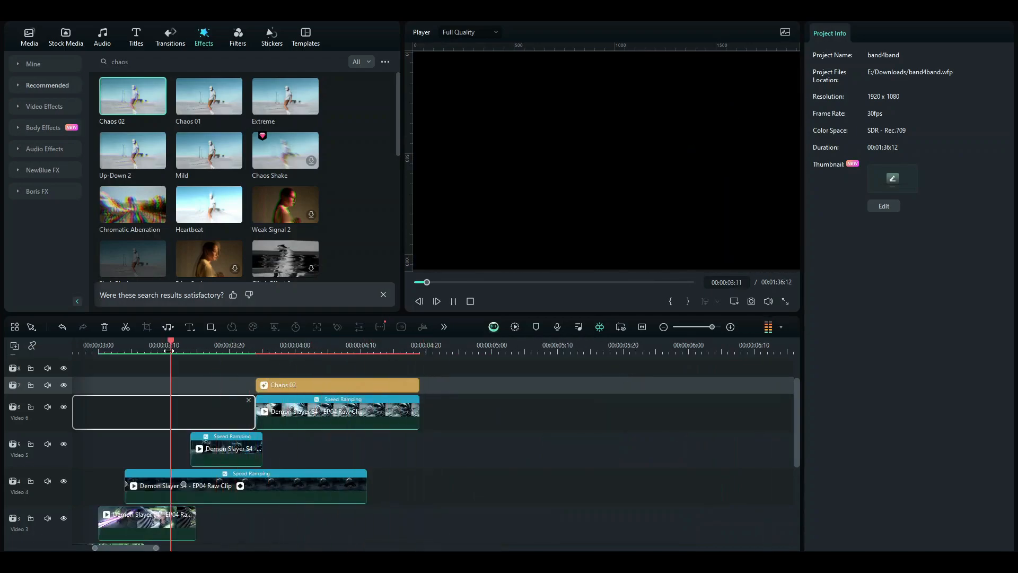
pyautogui.click(336, 384)
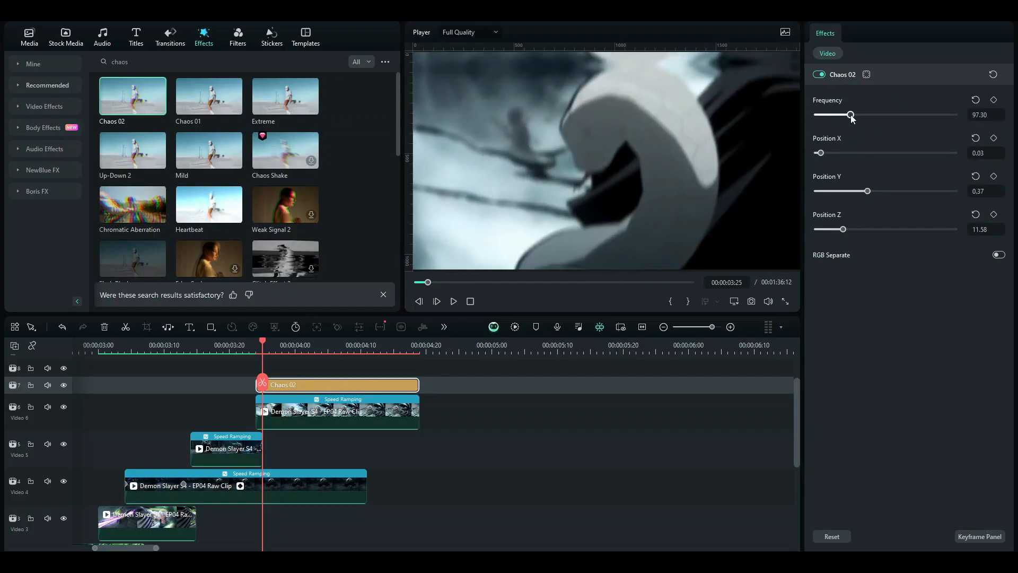
# - Preview the calmer 98.84-frequency shake, then select the speed-ramped clip beneath it
pyautogui.click(437, 301)
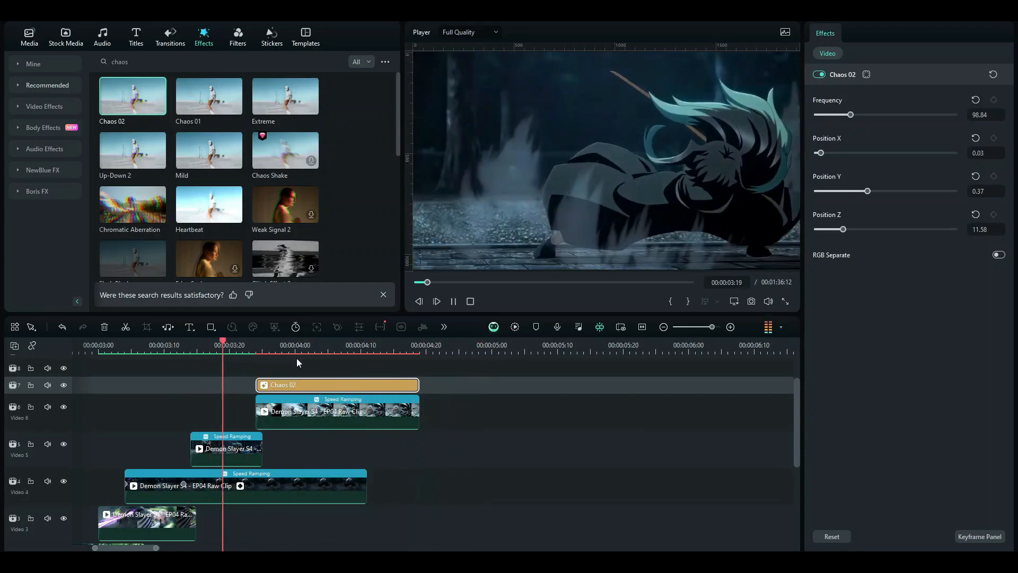
pyautogui.click(254, 345)
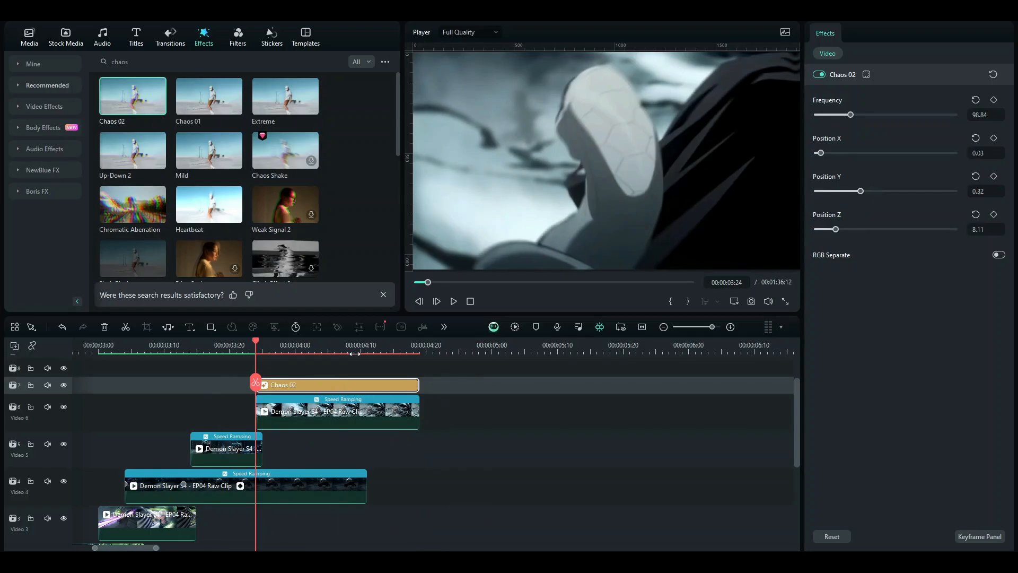
pyautogui.click(454, 300)
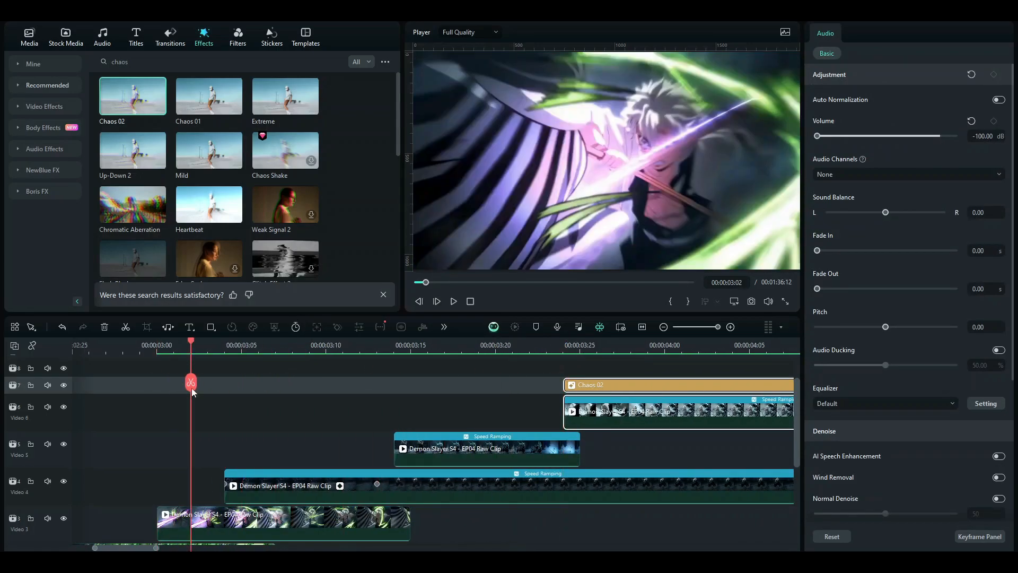
# - Zoom the timeline out, reselect Chaos 02, and move the playhead into the effect
pyautogui.click(698, 345)
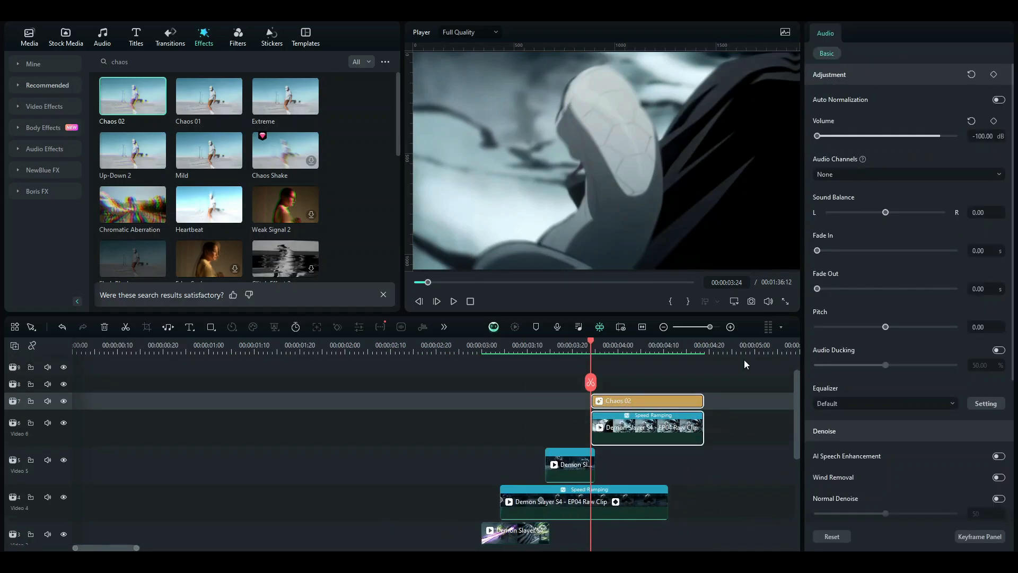
pyautogui.click(646, 401)
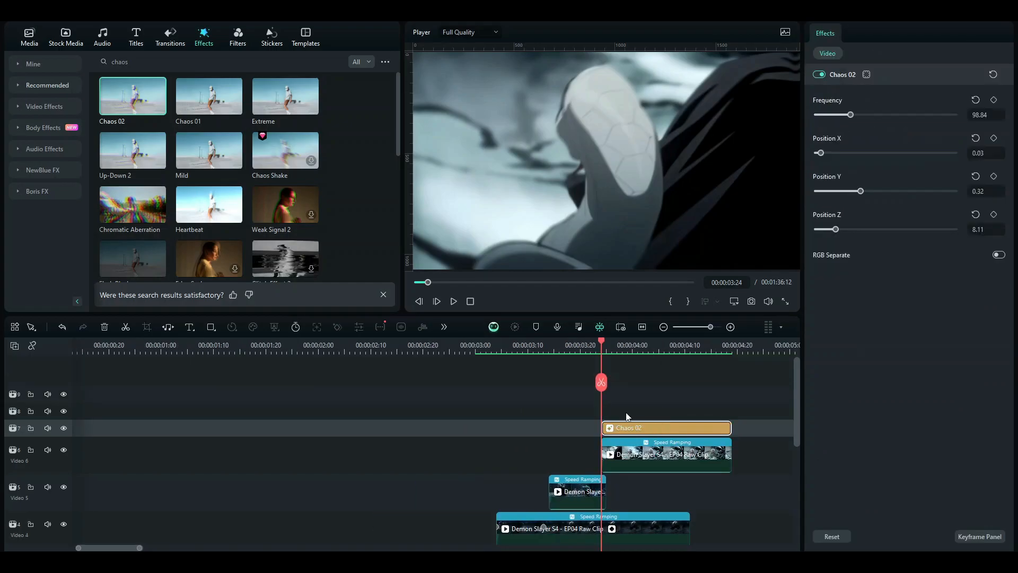
pyautogui.click(628, 351)
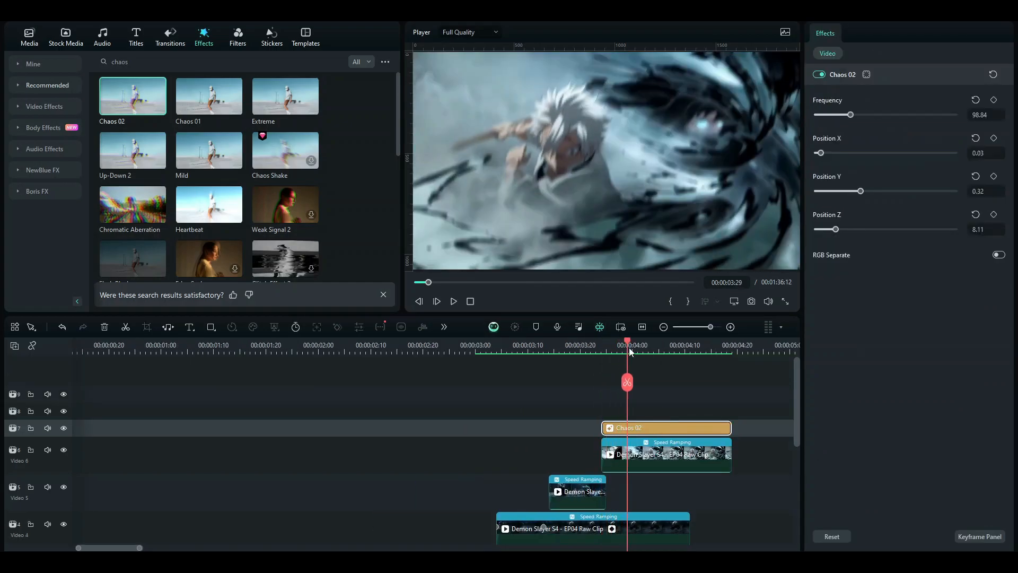